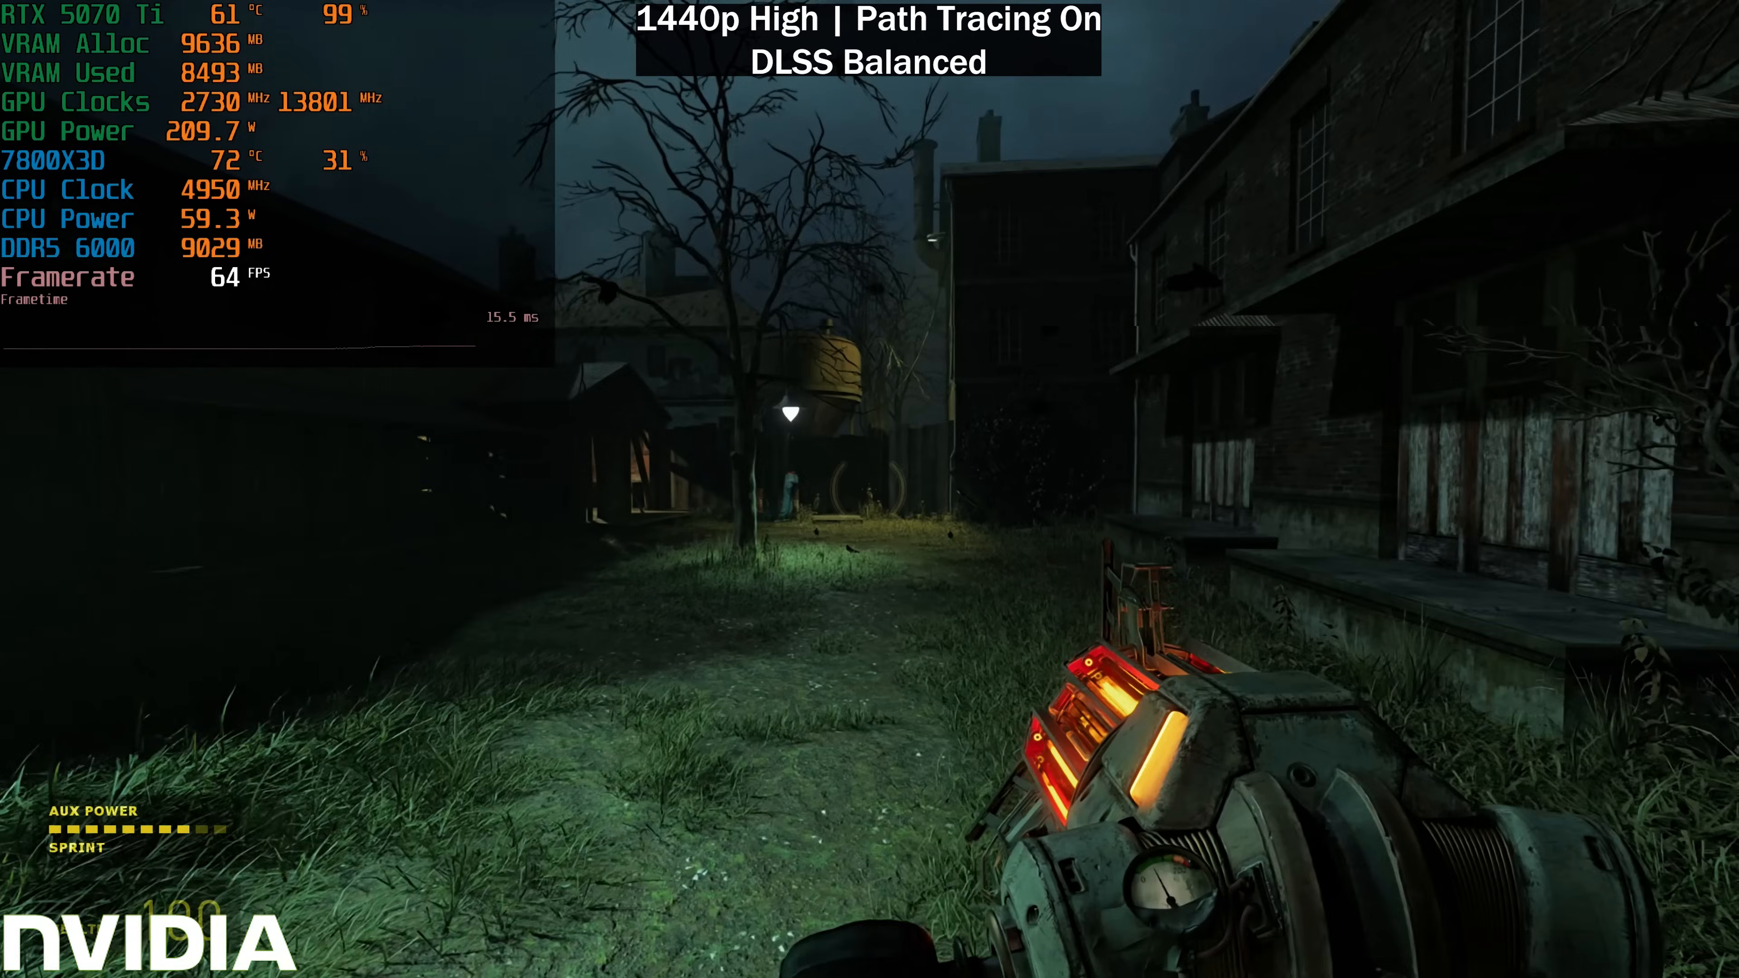
pyautogui.moveTo(870, 489)
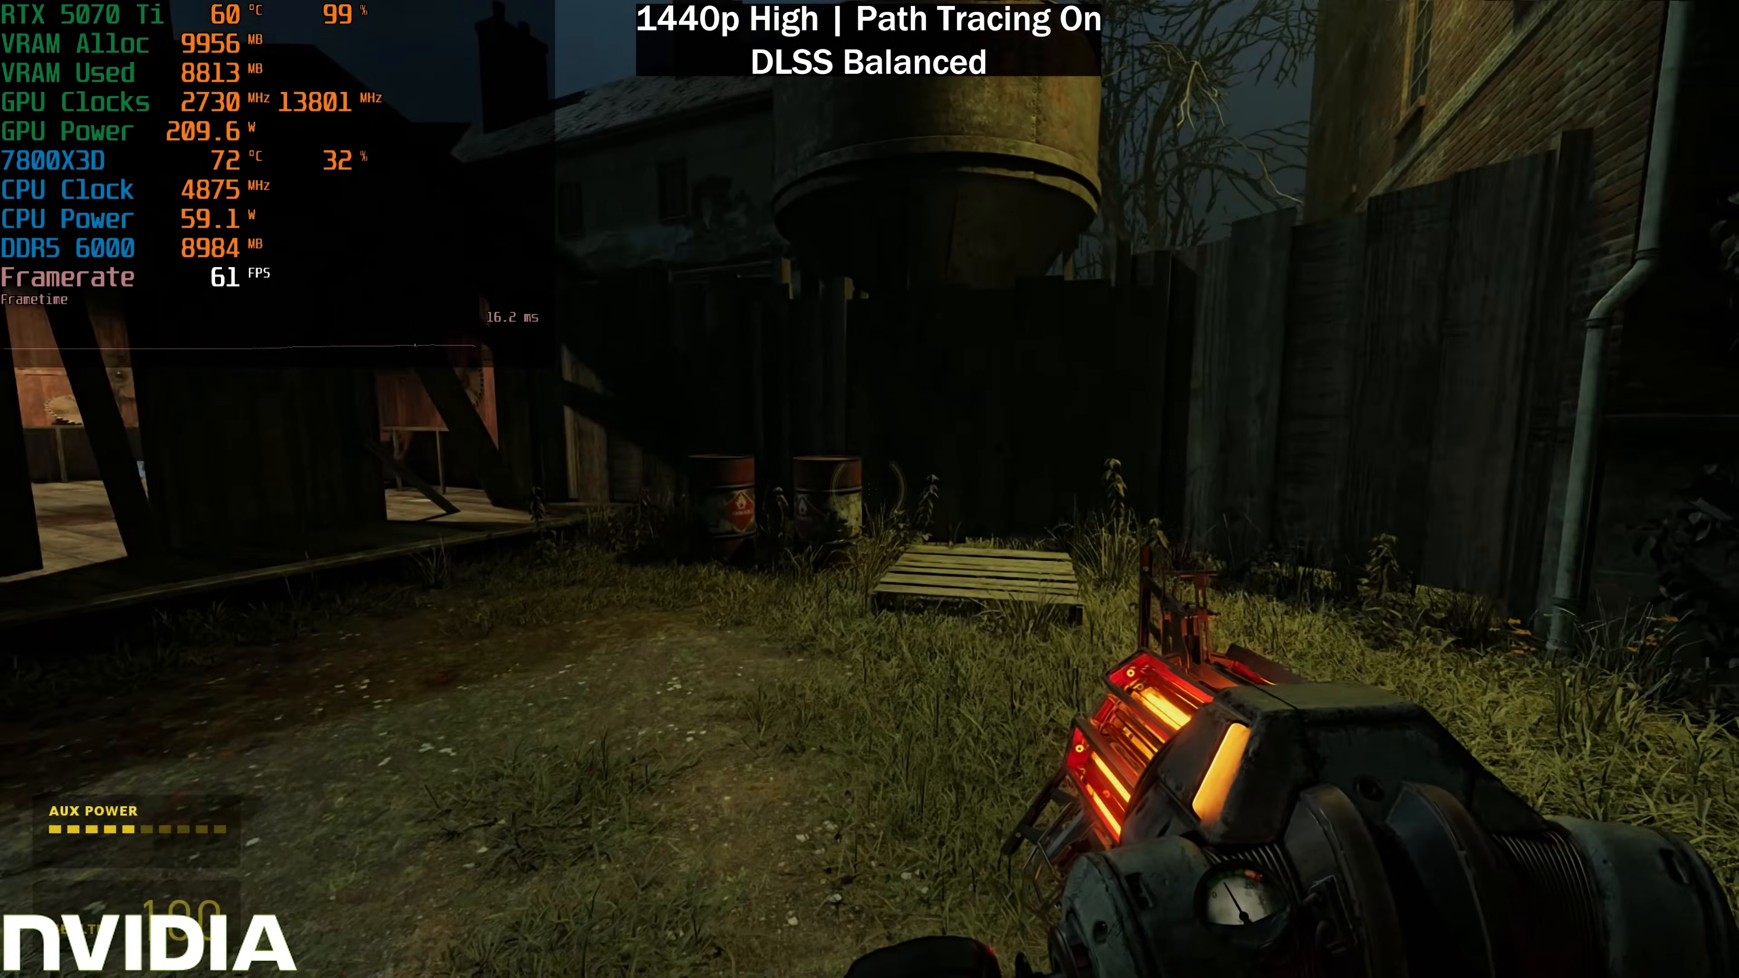
pyautogui.moveTo(869, 489)
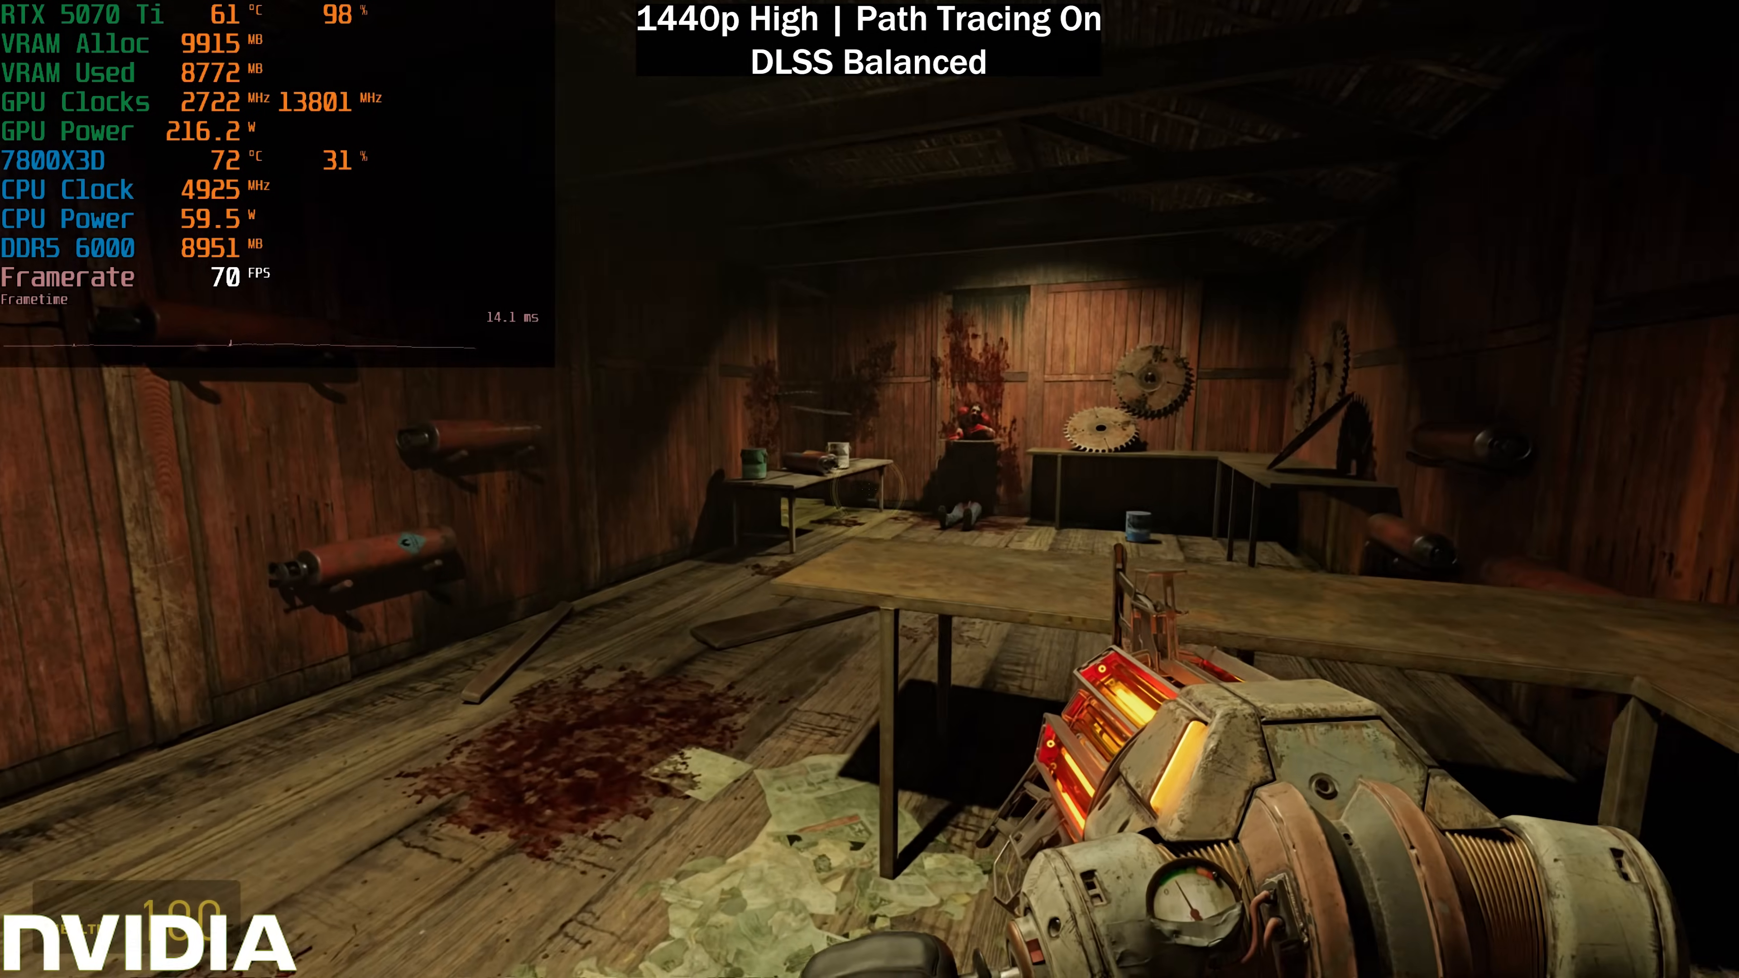
pyautogui.moveTo(869, 489)
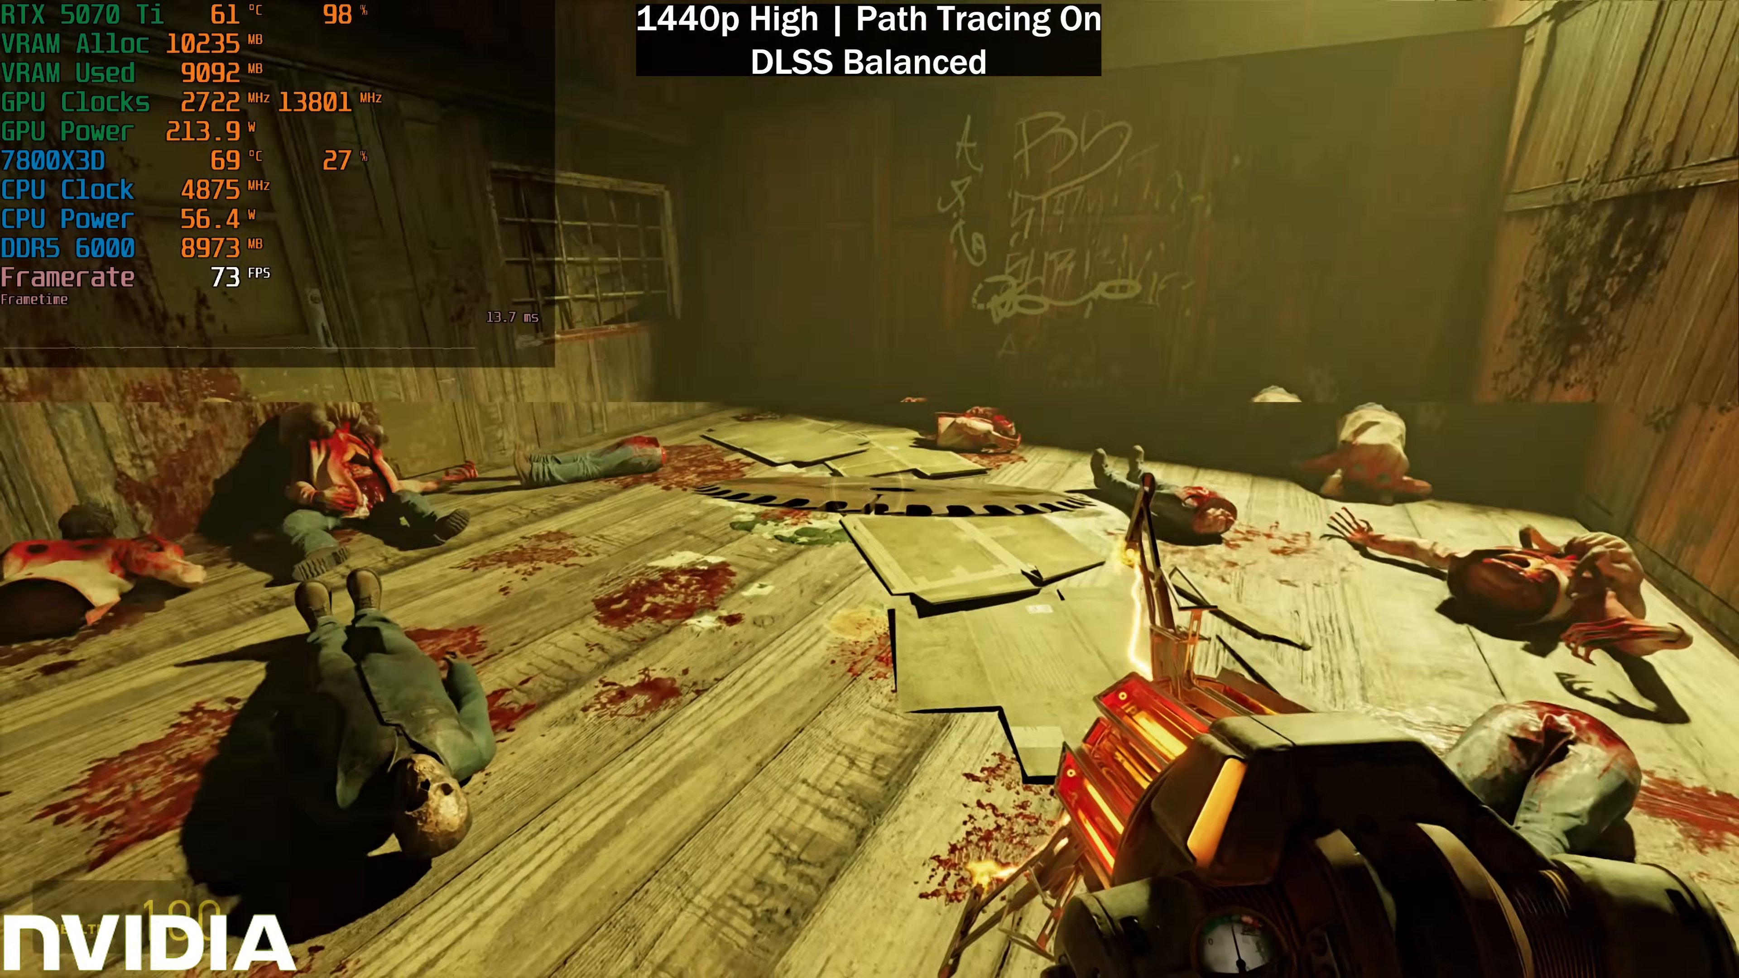
pyautogui.moveTo(870, 489)
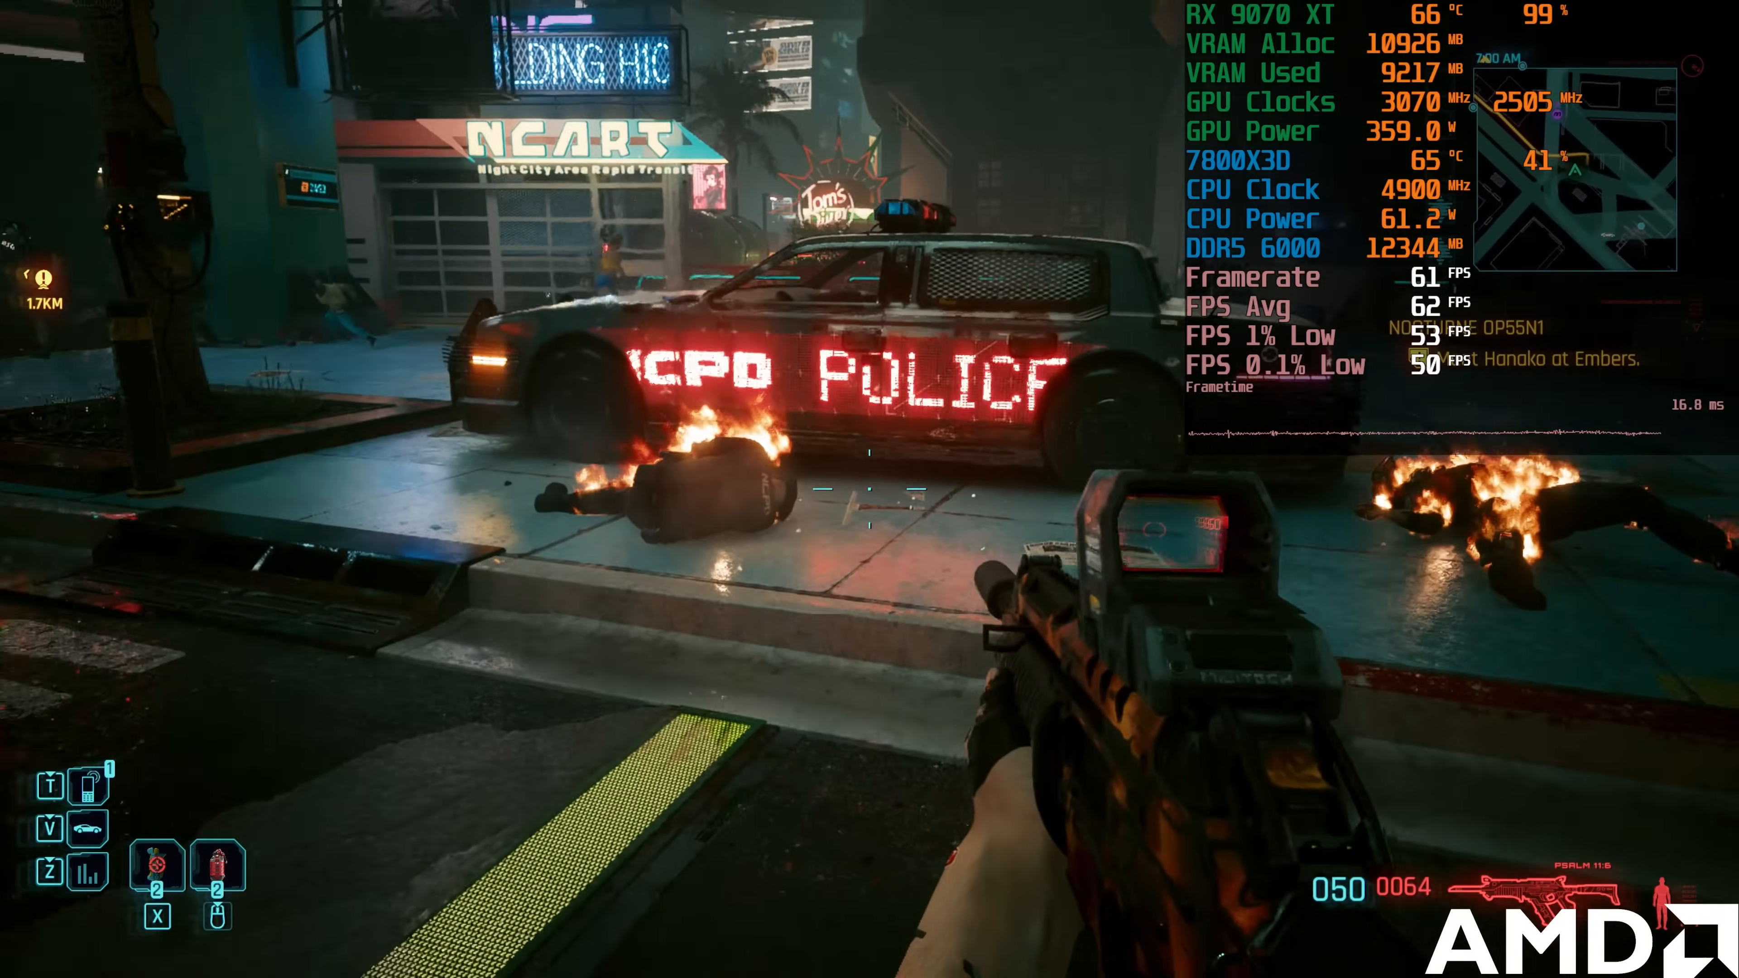
pyautogui.moveTo(869, 489)
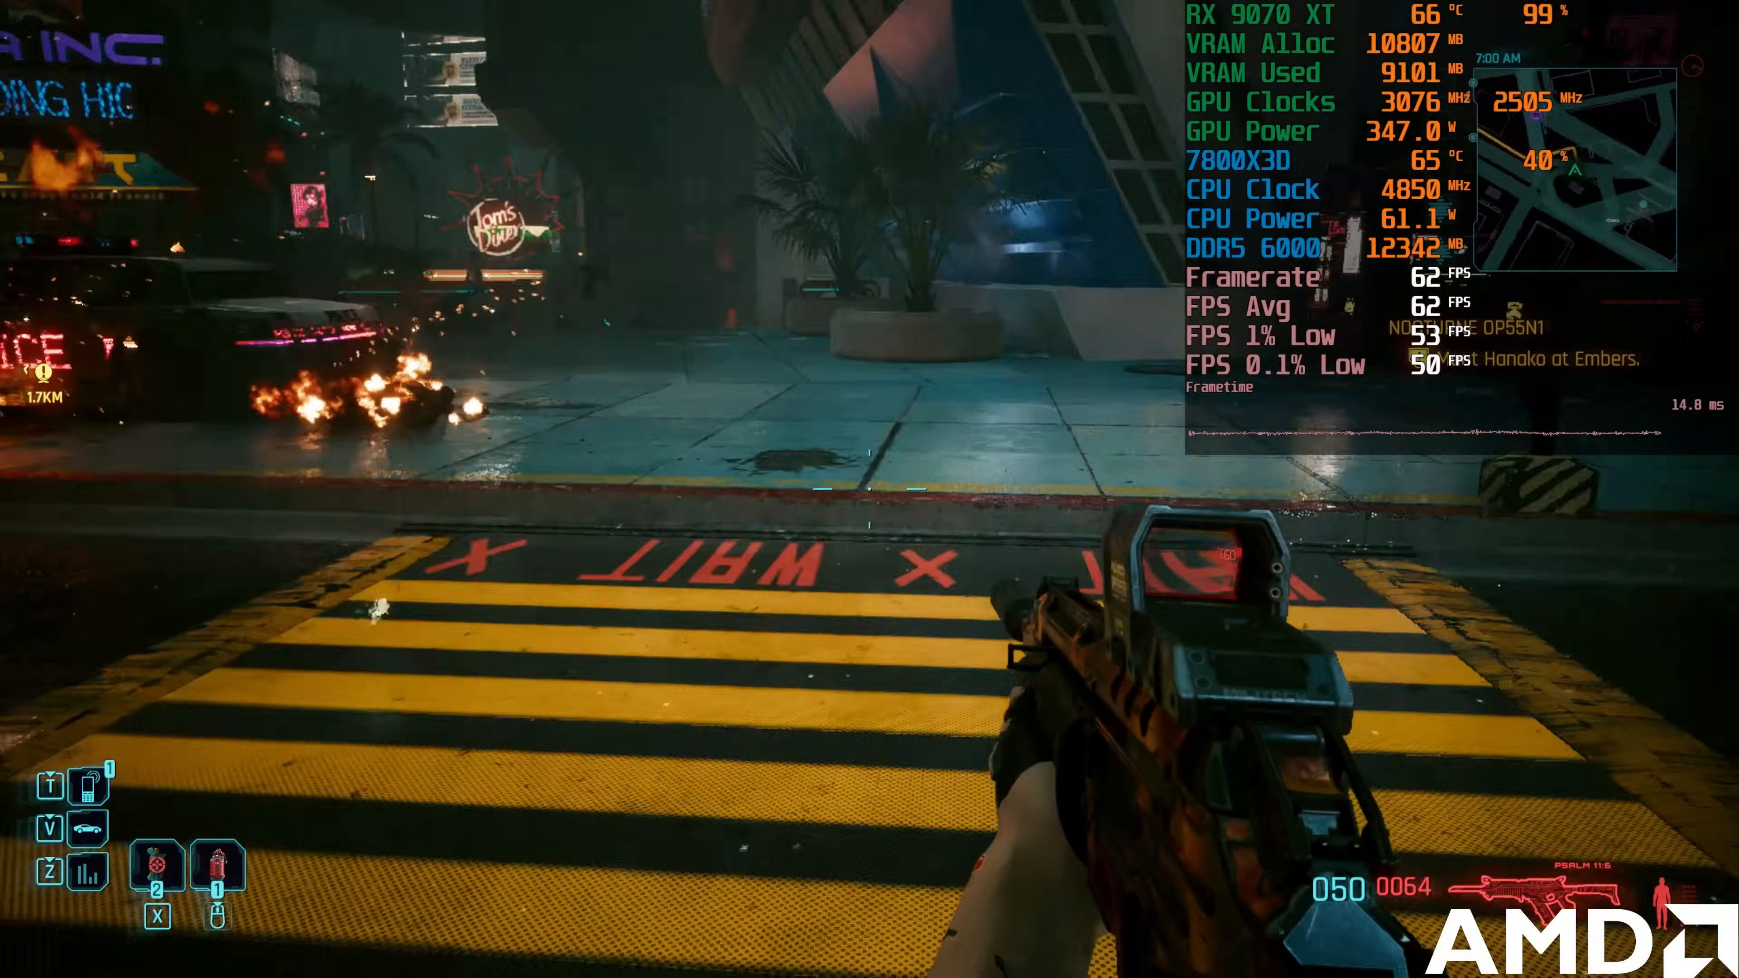
pyautogui.moveTo(870, 489)
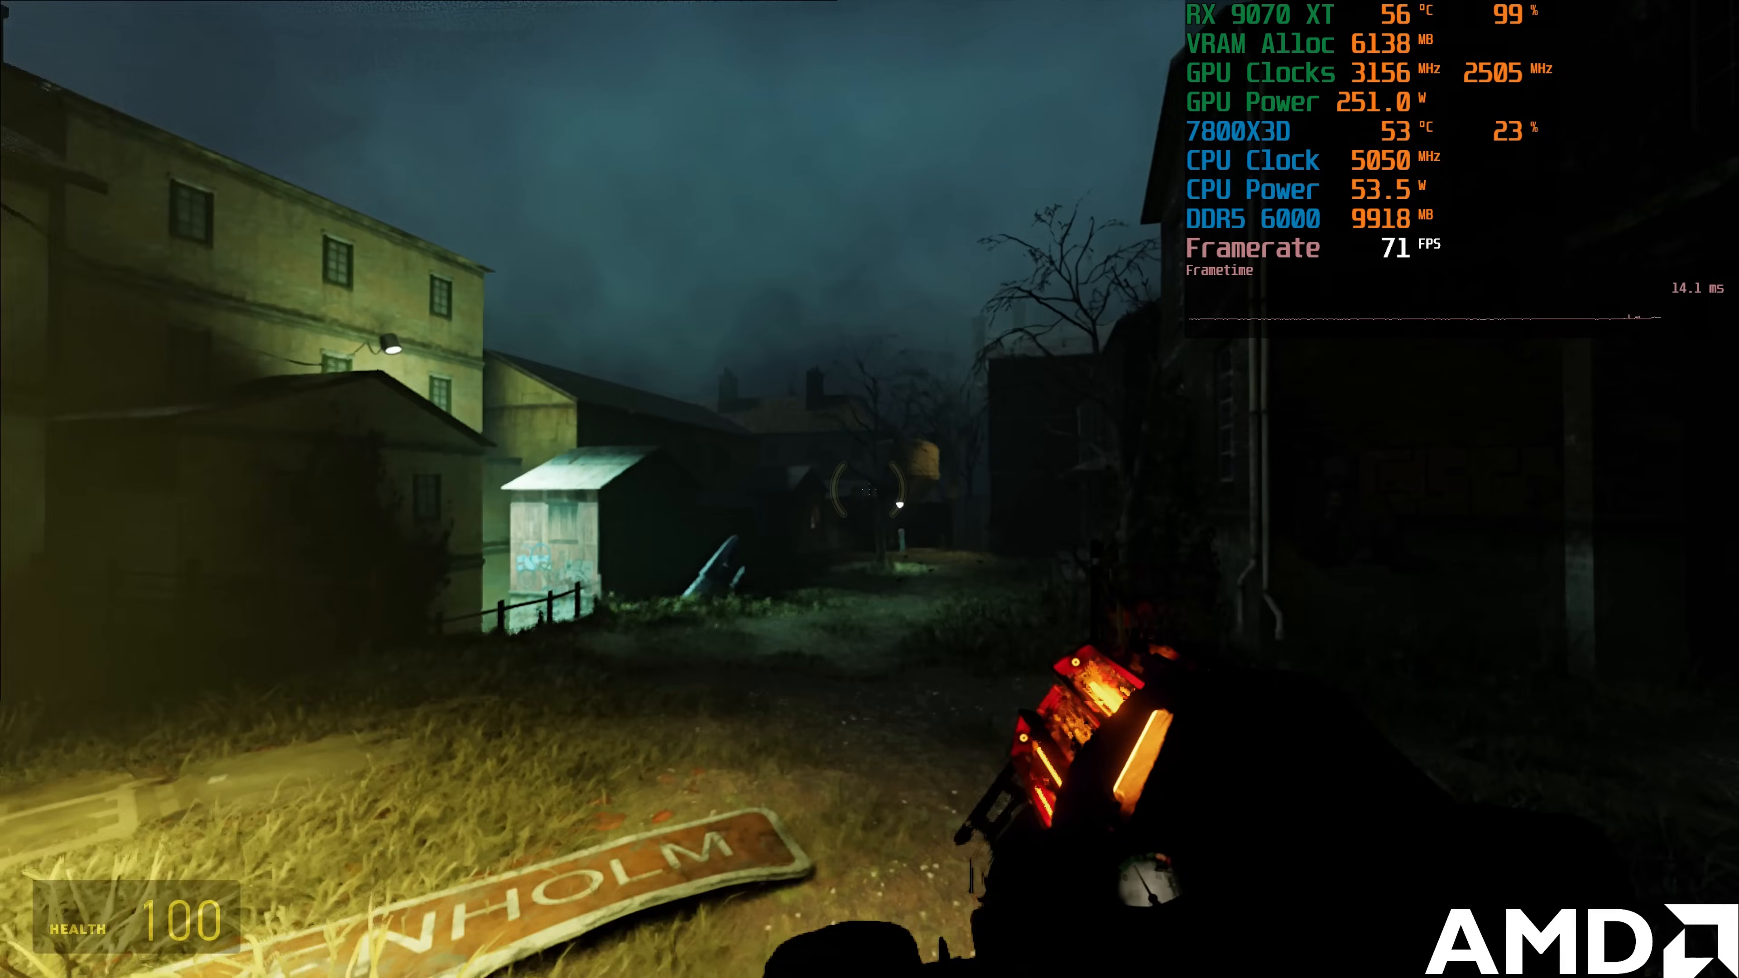
pyautogui.moveTo(869, 489)
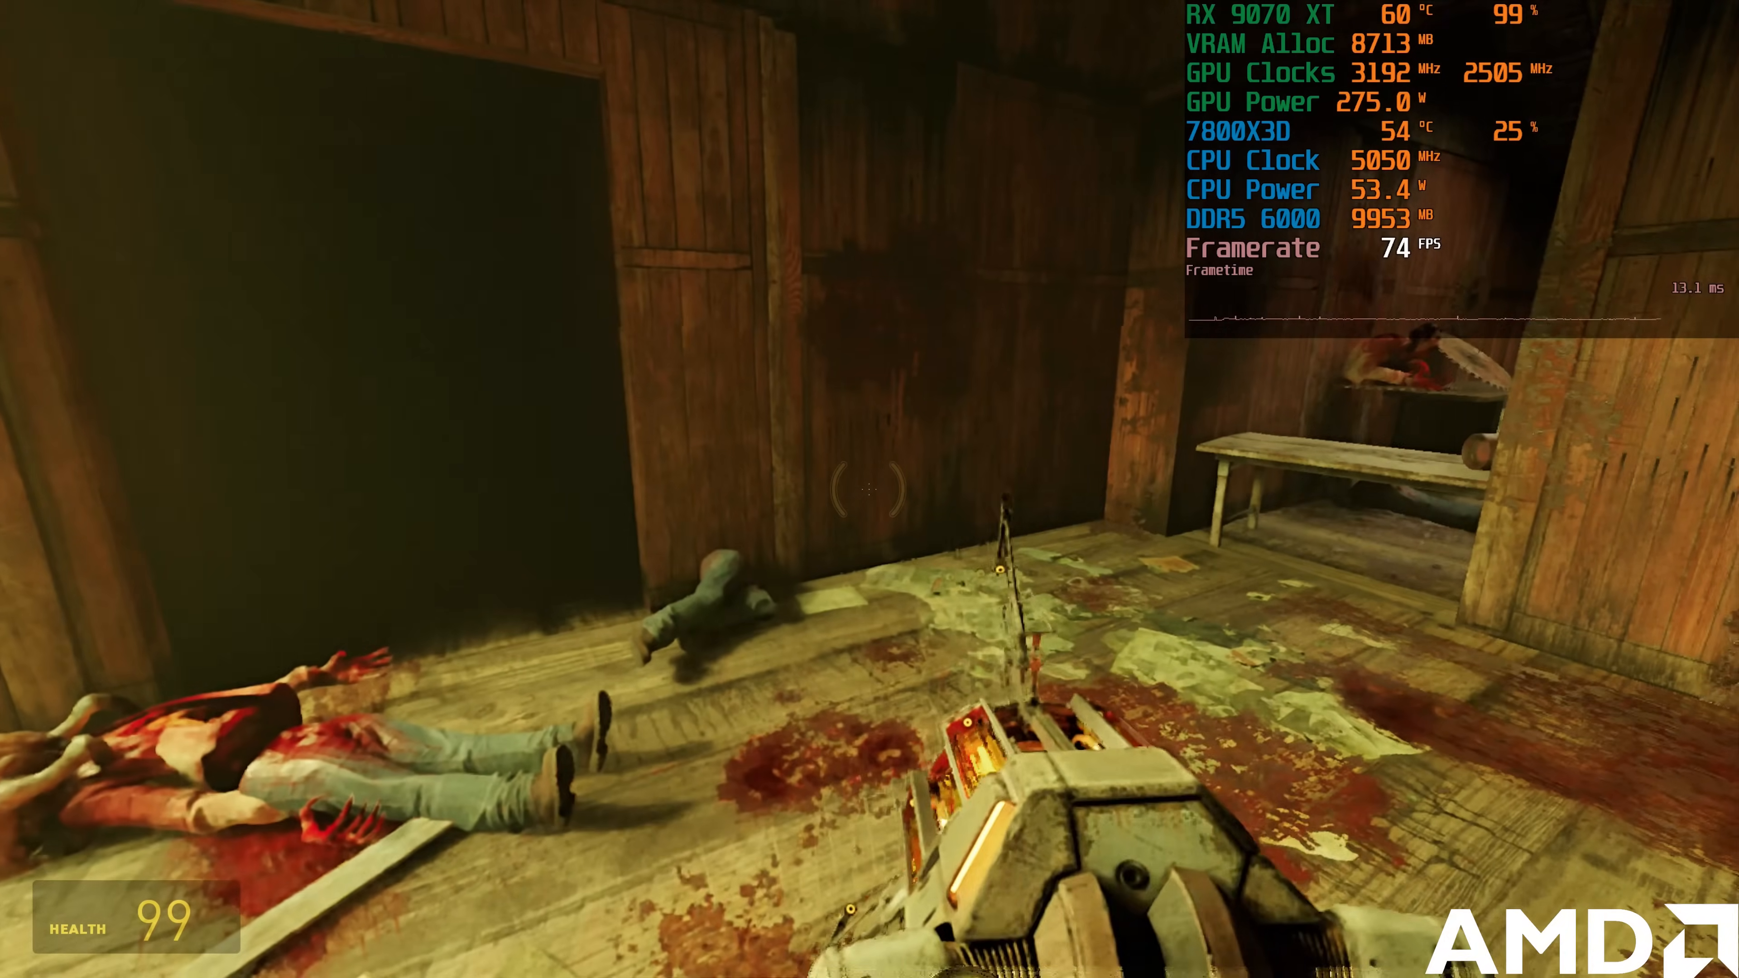
pyautogui.moveTo(869, 489)
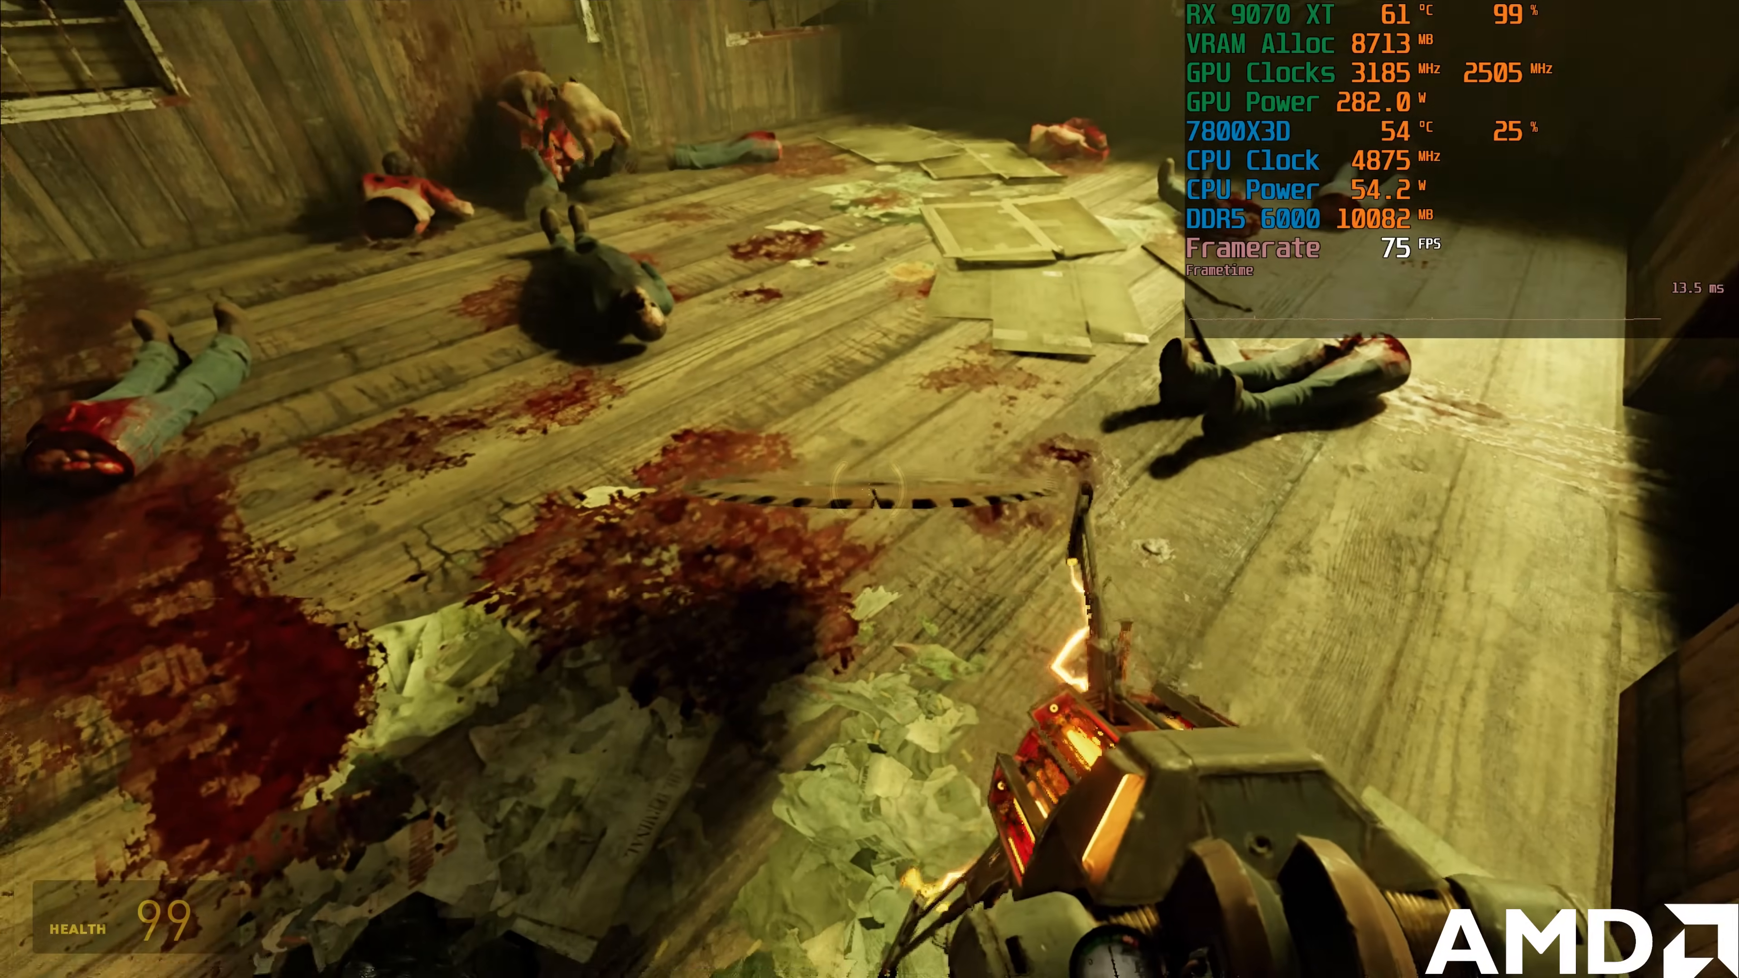
pyautogui.moveTo(869, 489)
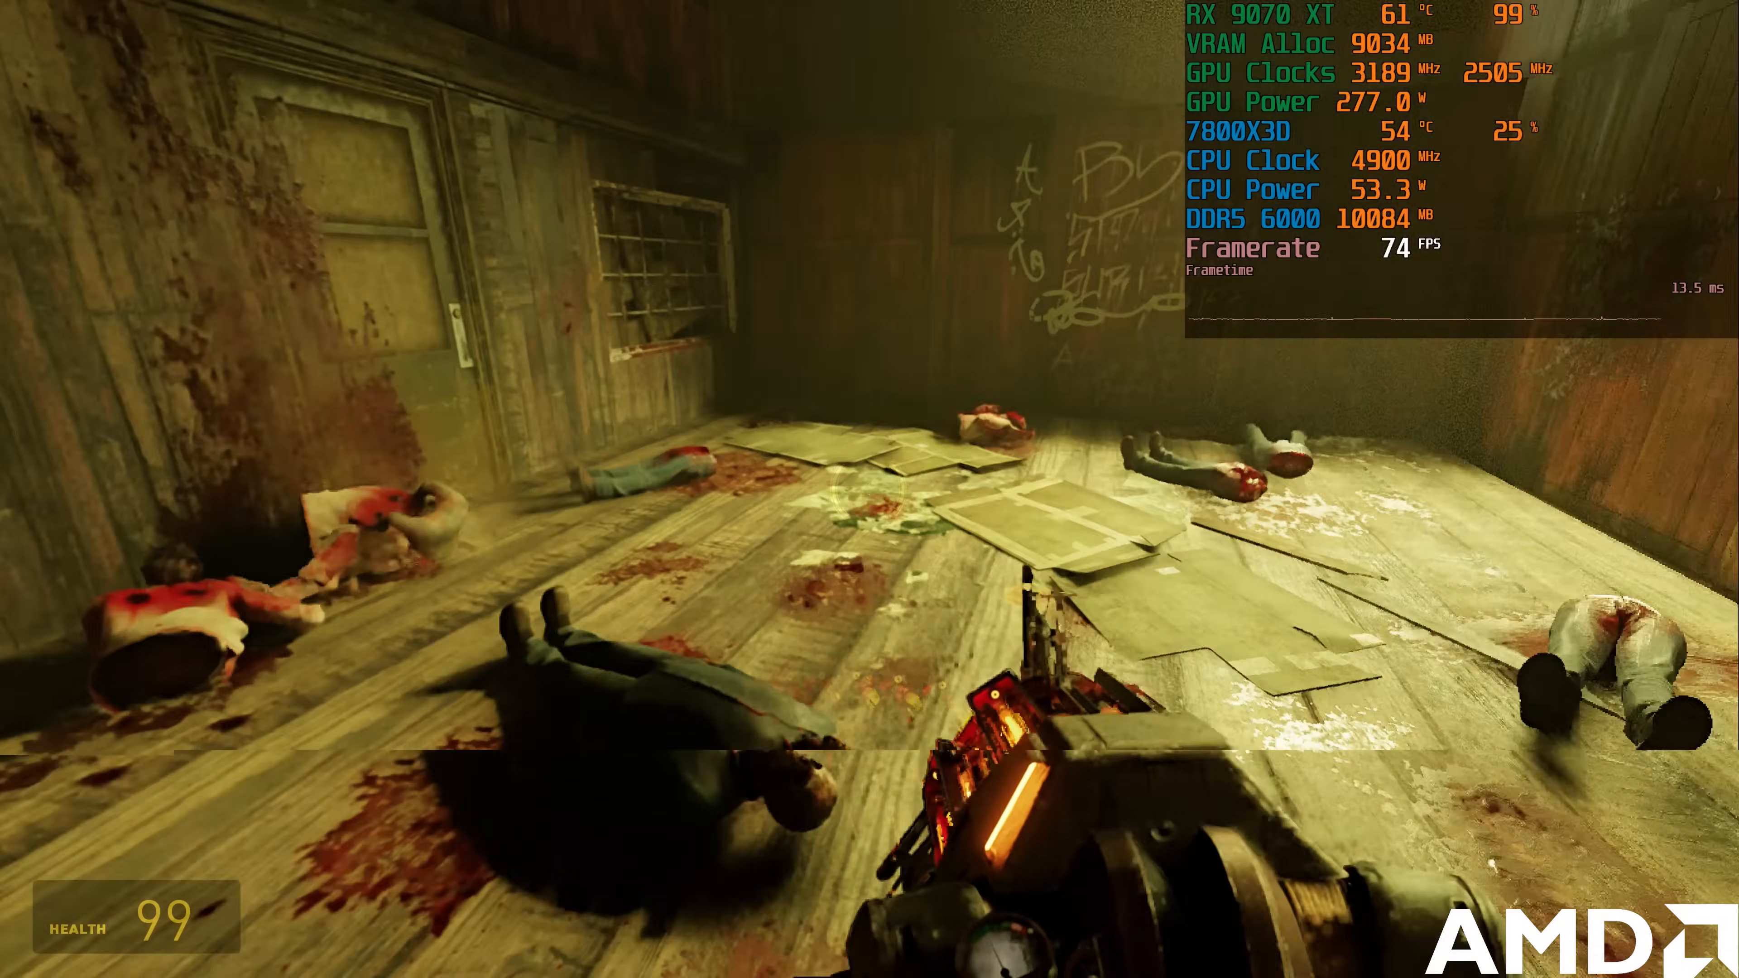